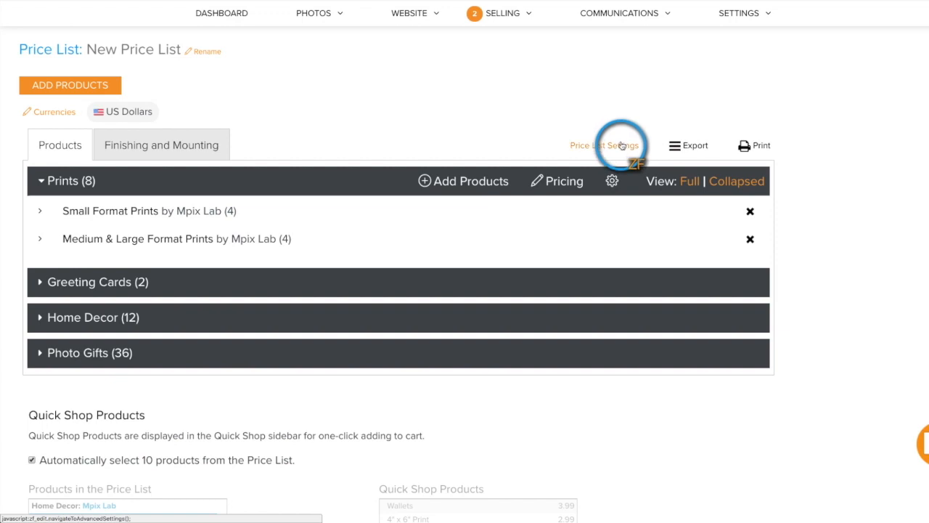
- Review the new price list's Approval Settings, then return to All Photographs
left_click(604, 145)
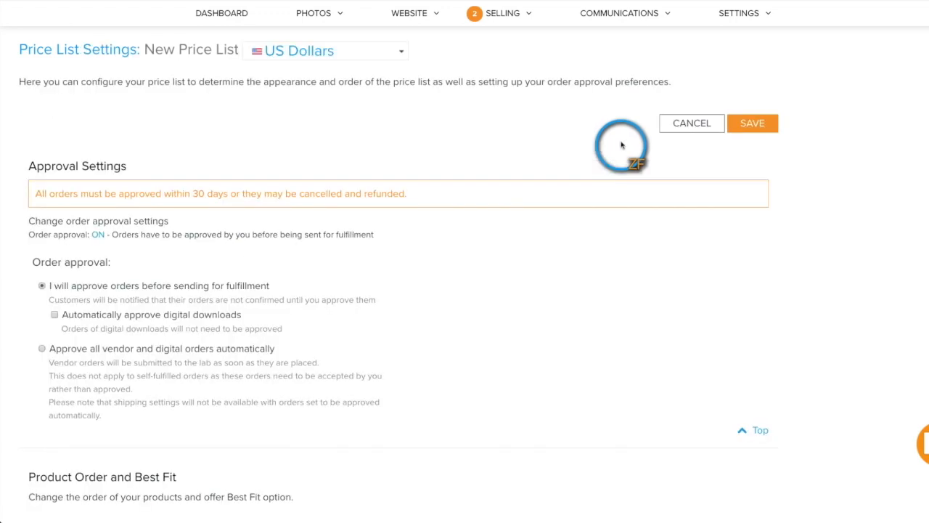
scroll("down", 3)
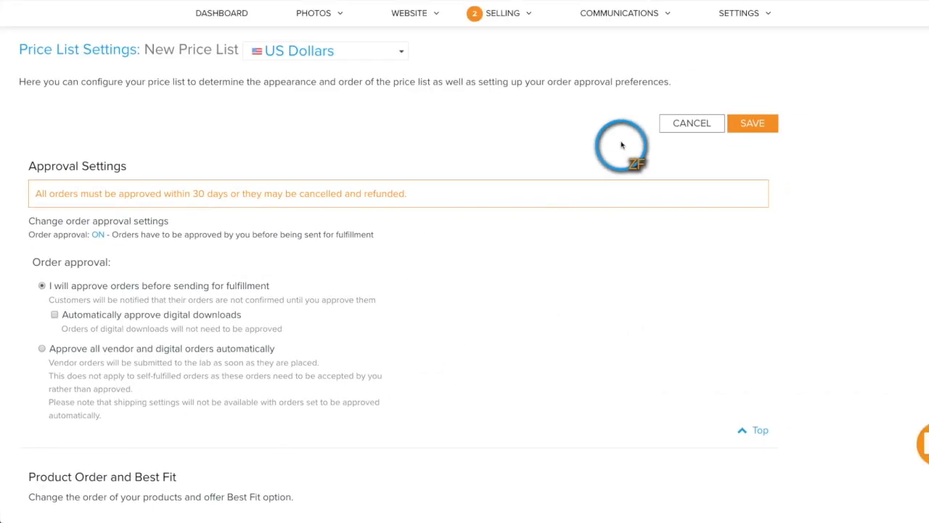
left_click(313, 13)
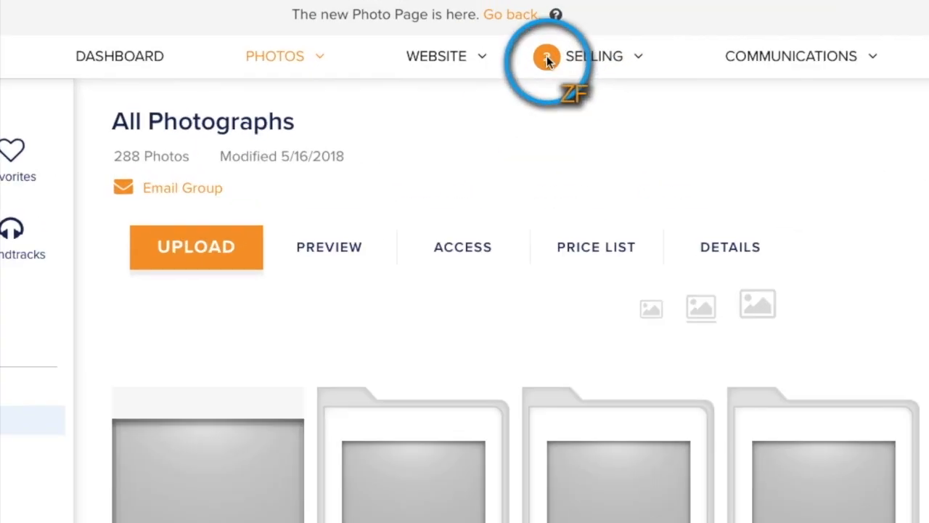
- Go to Pending Client Orders under Selling, listing the two orders awaiting approval
left_click(595, 56)
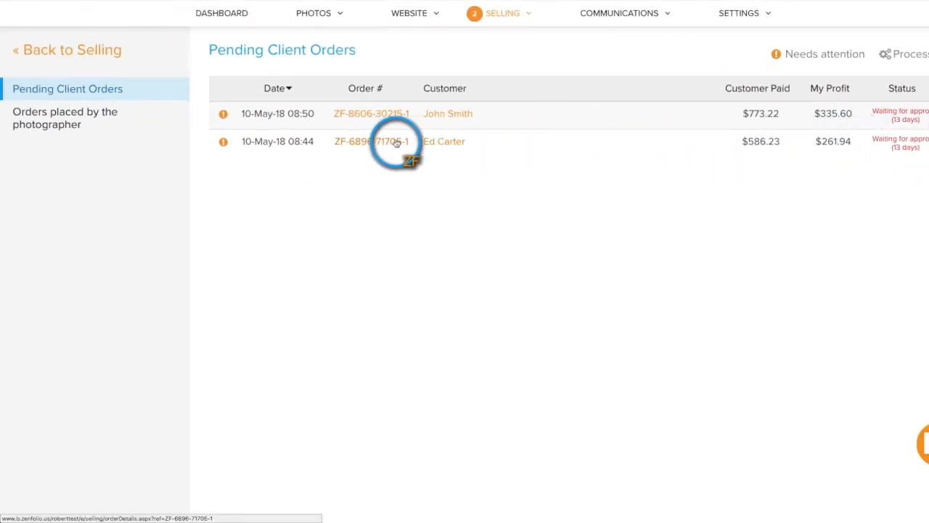
left_click(372, 141)
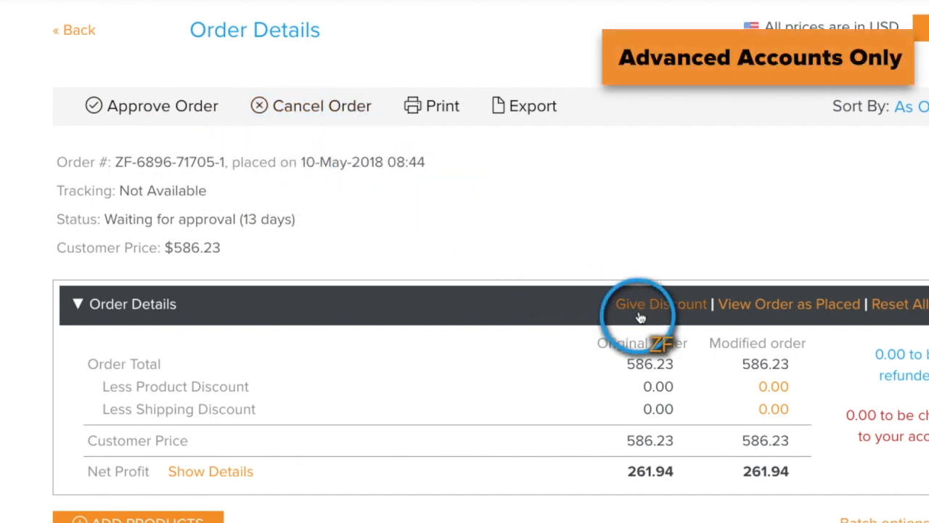
left_click(659, 303)
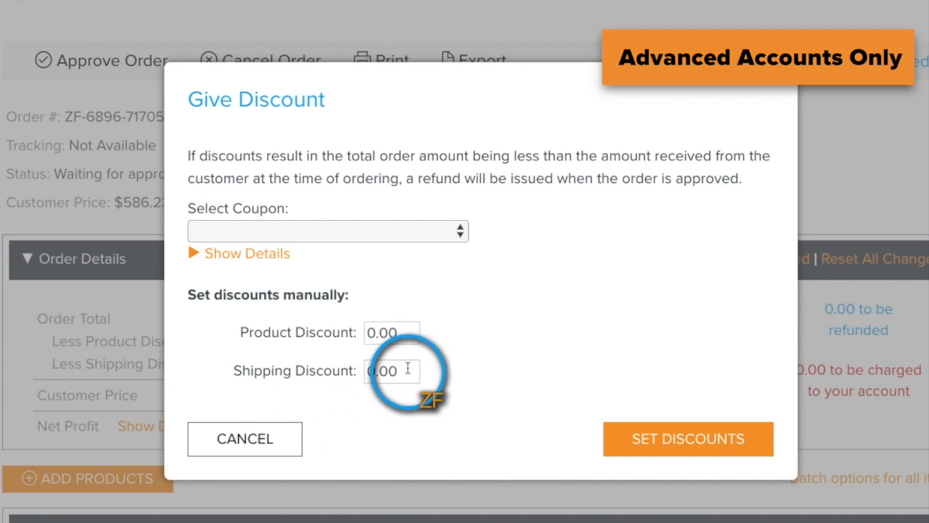
mouse_move(409, 372)
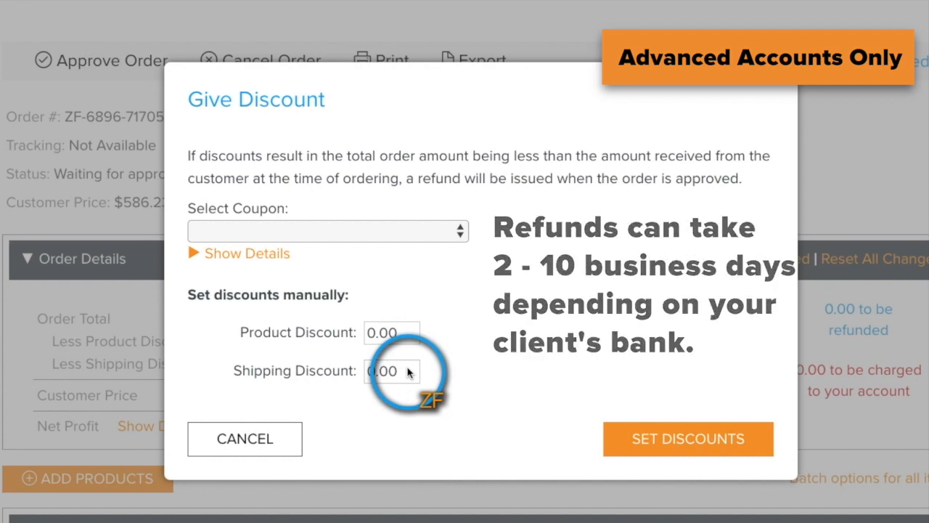
left_click(688, 438)
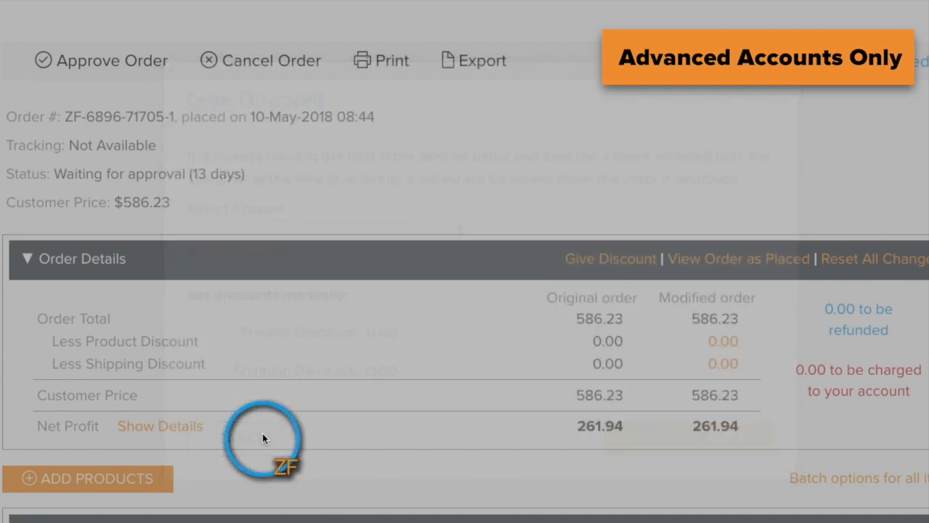
- Scroll past the Prints and Canvas Wraps items to the Shipping section with its $16.25 charge
scroll("down", 3)
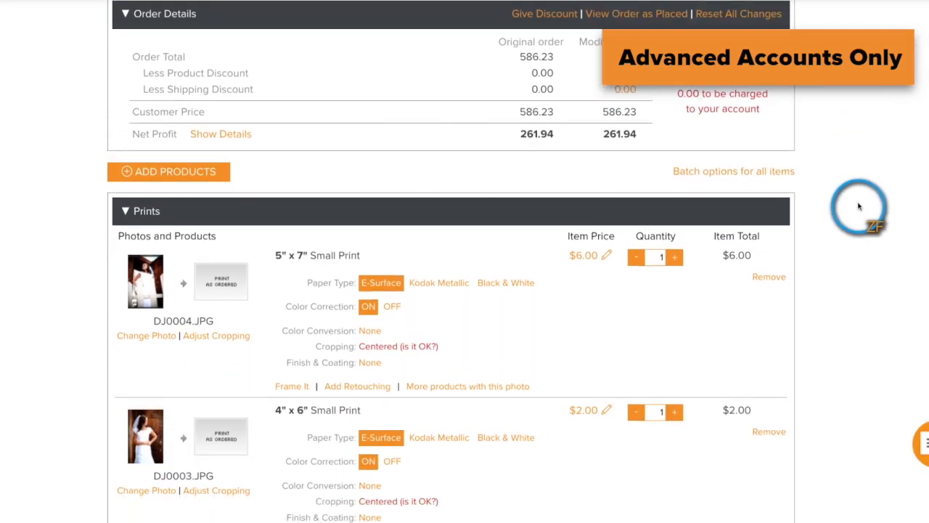
scroll("down", 3)
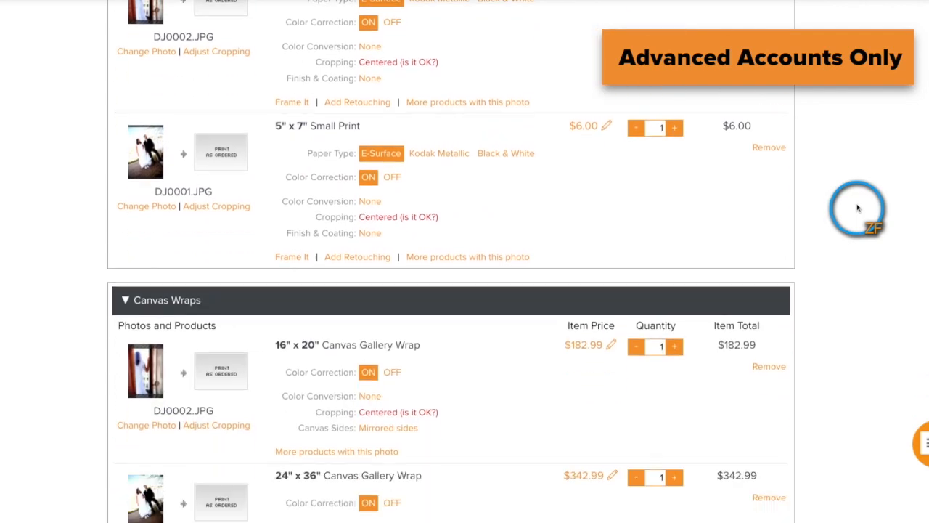
scroll("down", 3)
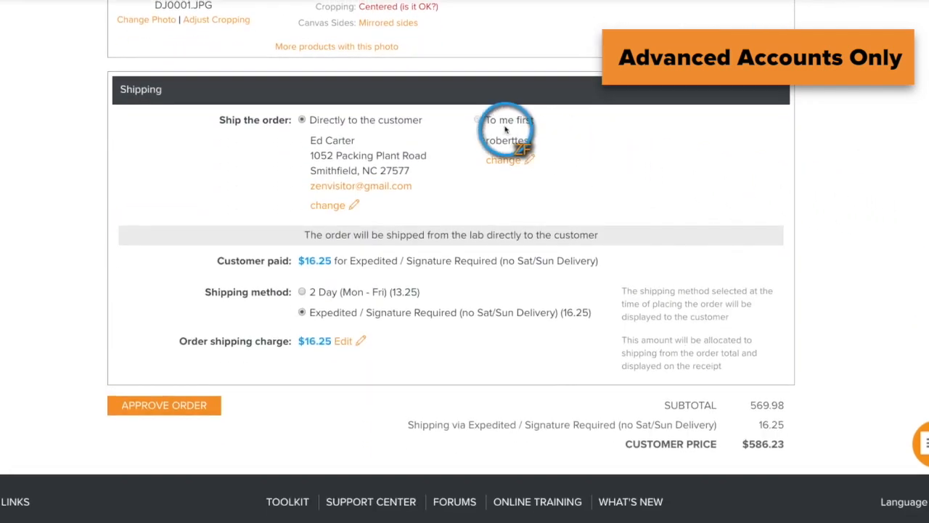
mouse_move(646, 142)
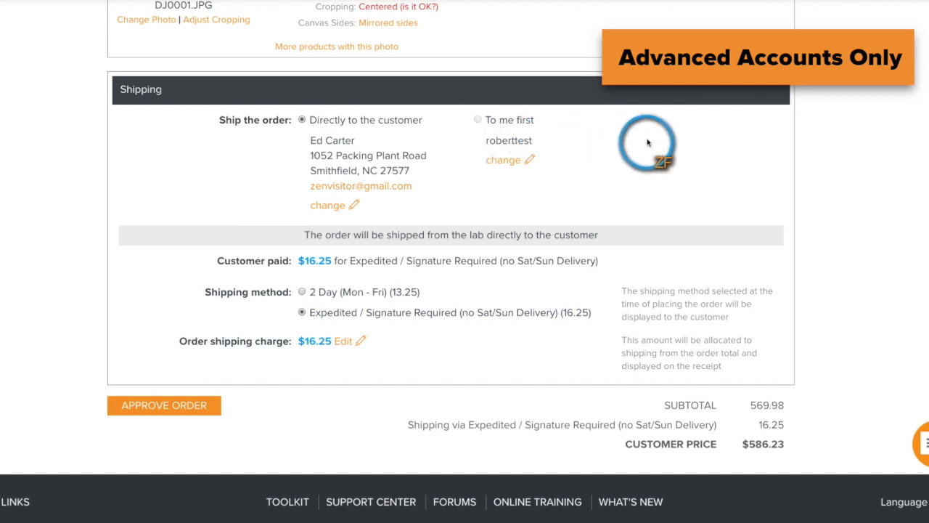